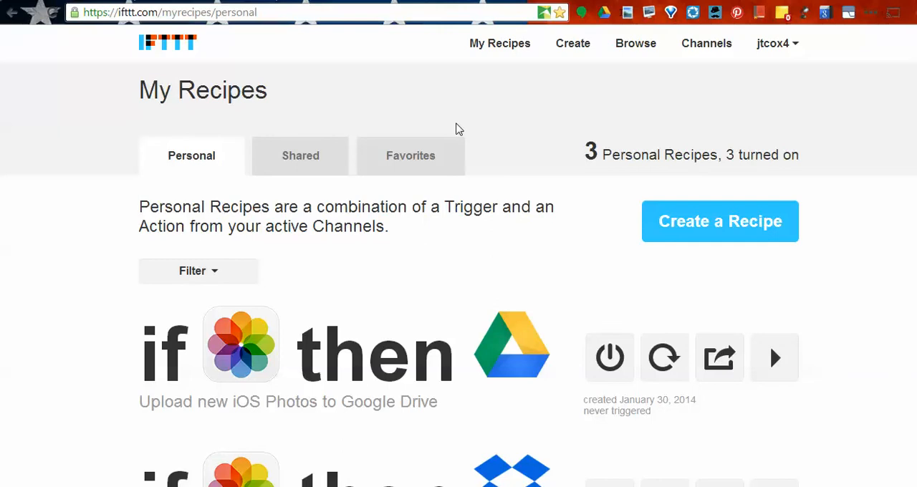
mouse_move(272, 30)
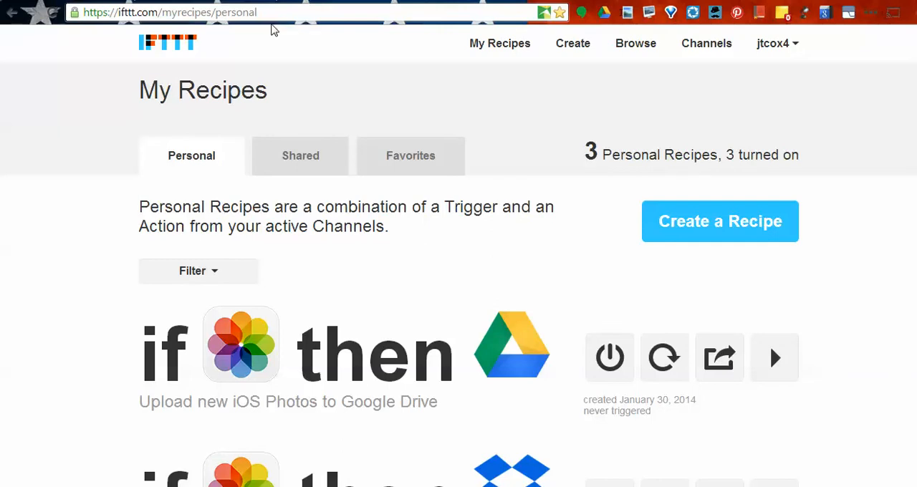
mouse_move(778, 44)
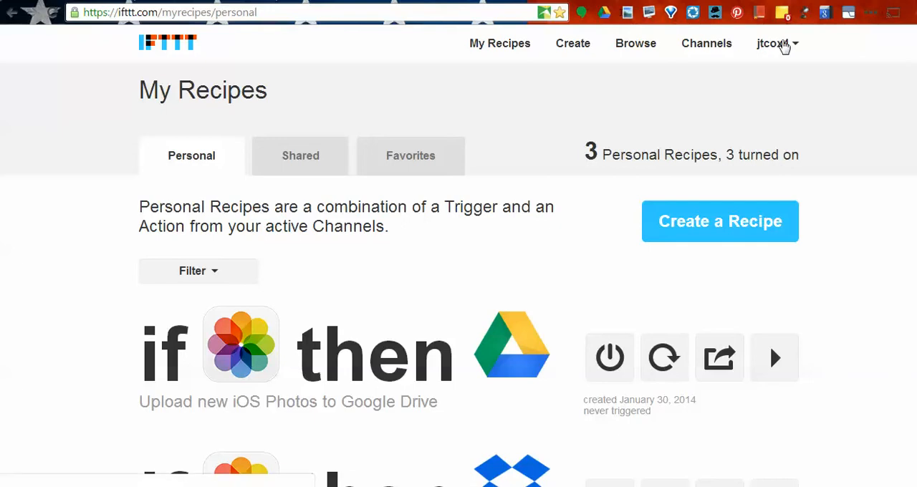
mouse_move(767, 57)
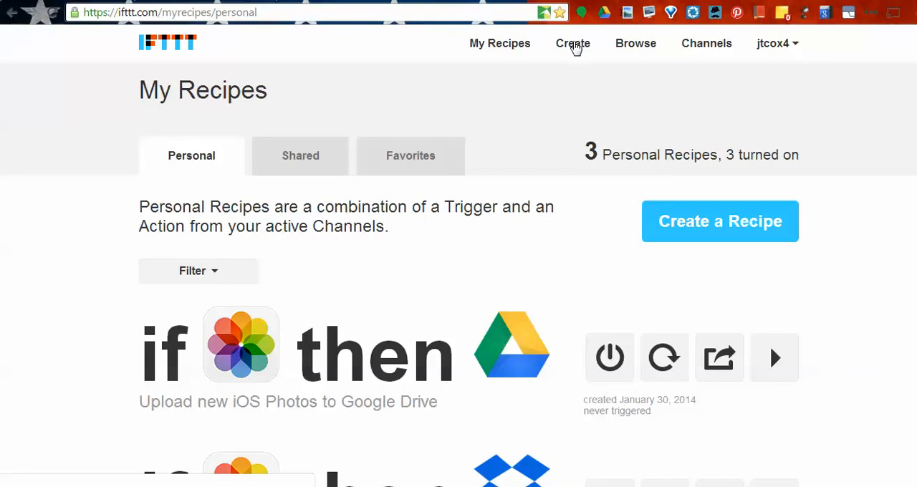
mouse_move(625, 47)
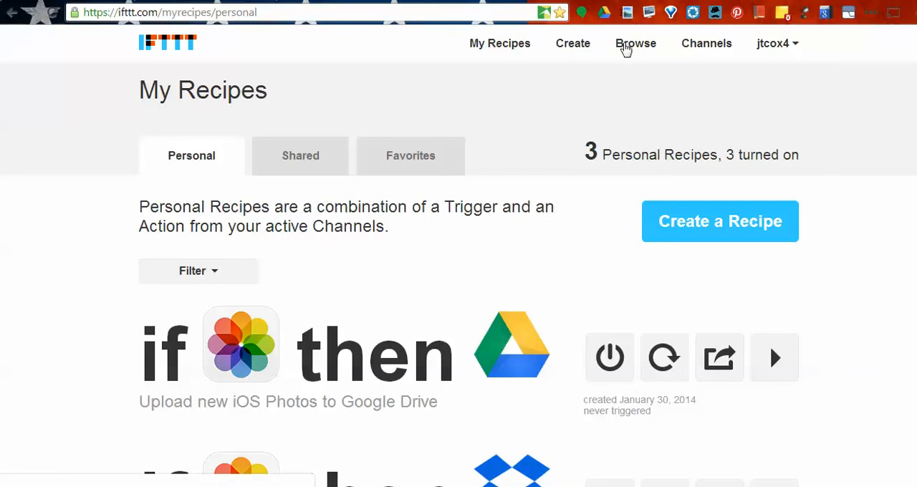
mouse_move(579, 44)
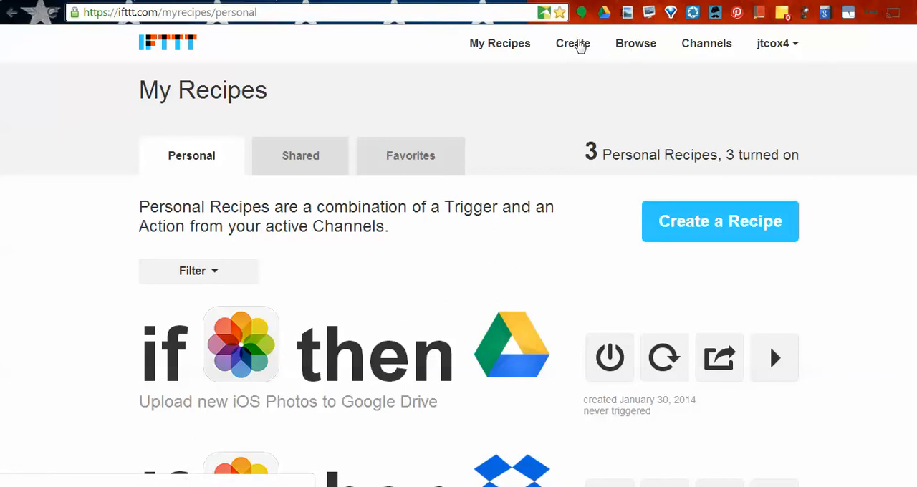
- Start a new recipe from the Create link in the top navigation
click(572, 43)
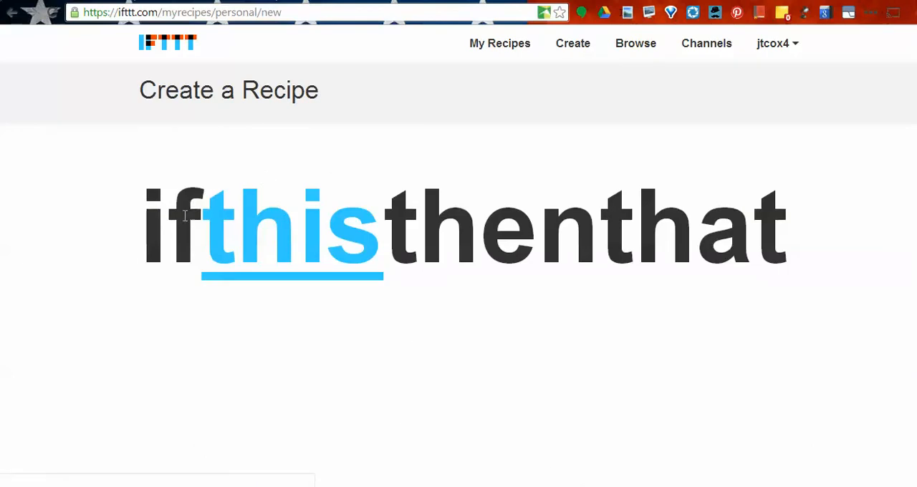
- Choose 'this' and scroll the trigger channel grid down toward Twitter
click(293, 229)
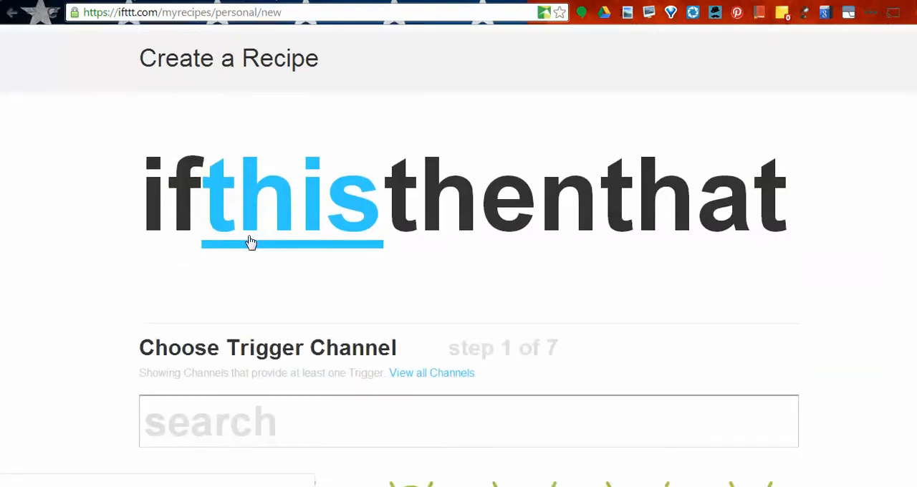
scroll(down, 3)
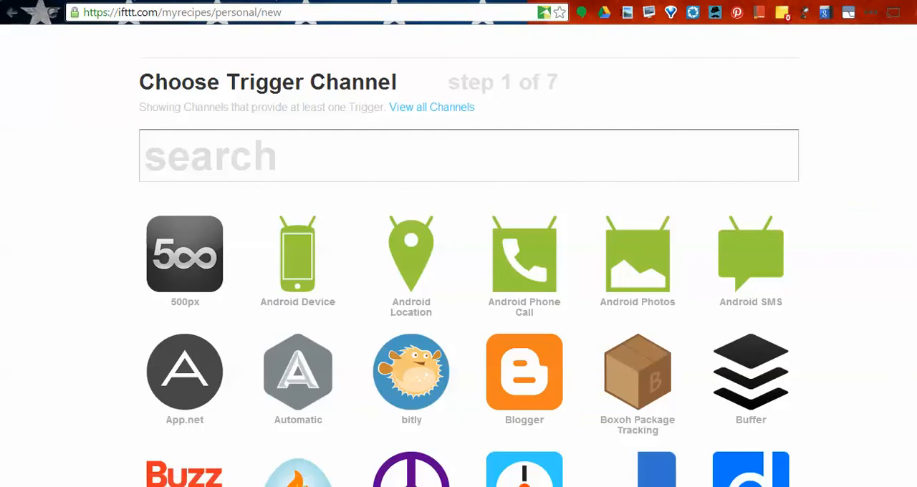
scroll(down, 3)
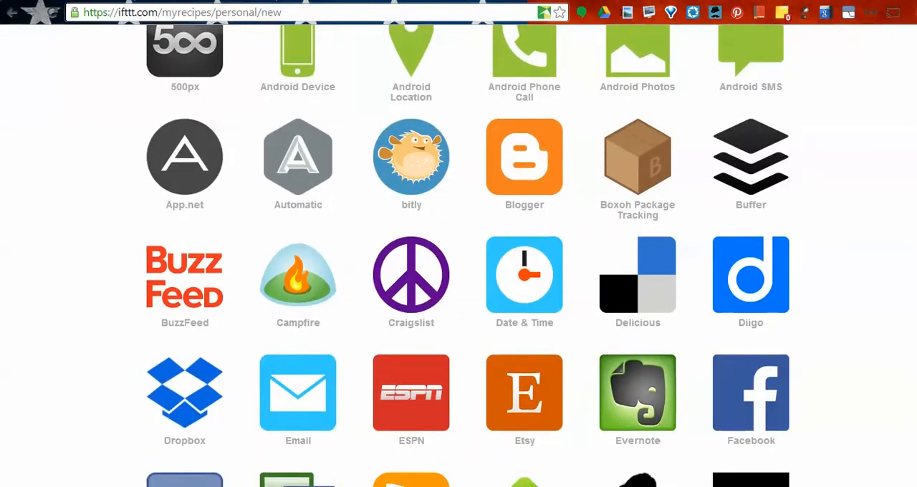
scroll(down, 3)
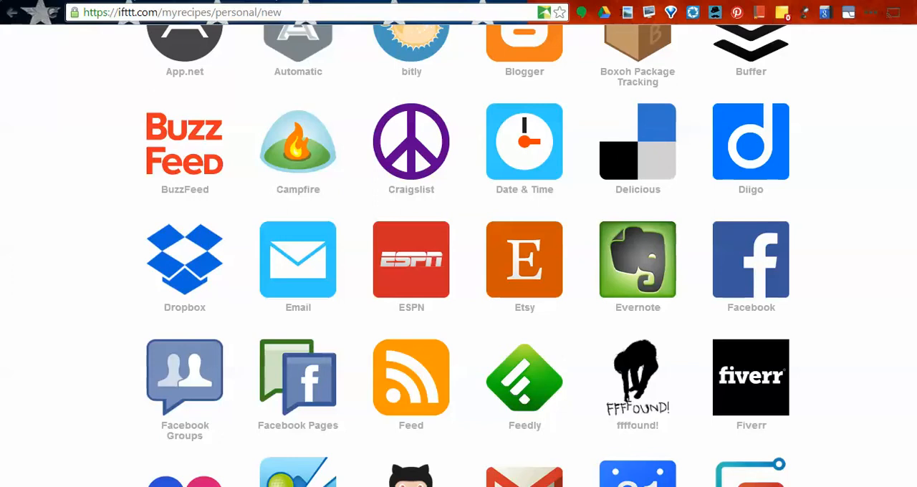
scroll(down, 3)
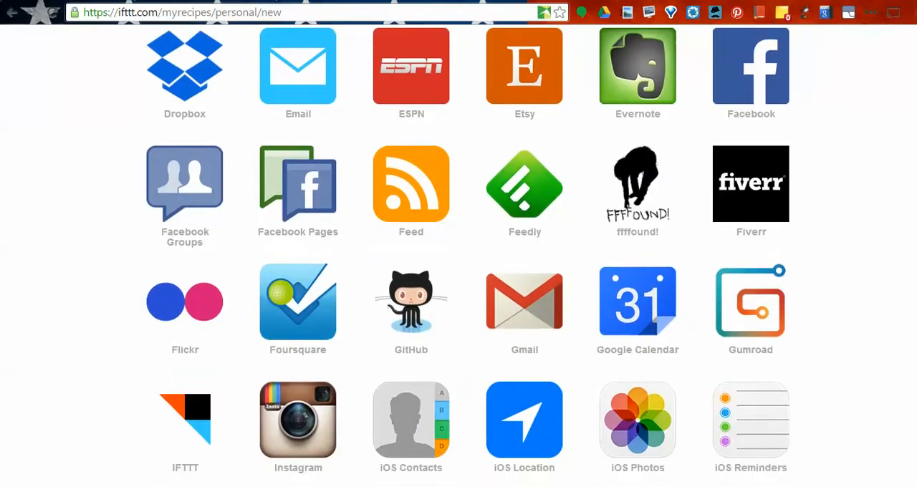
scroll(down, 3)
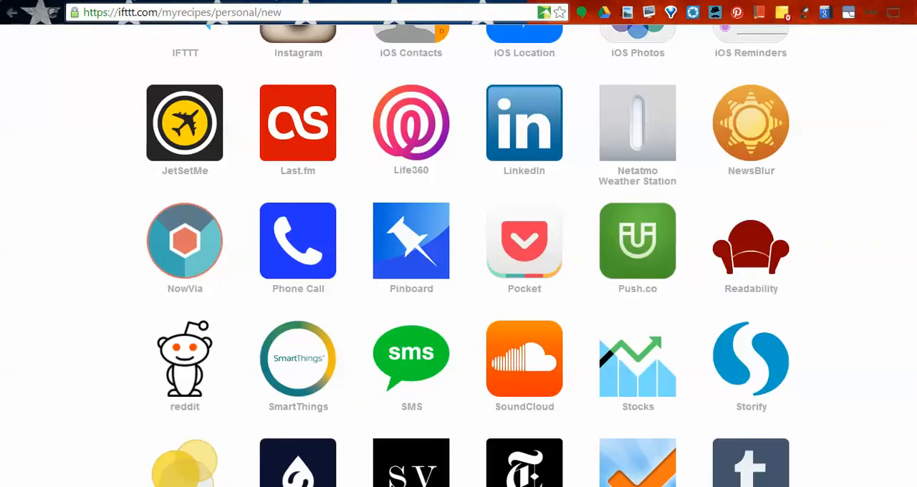
scroll(down, 3)
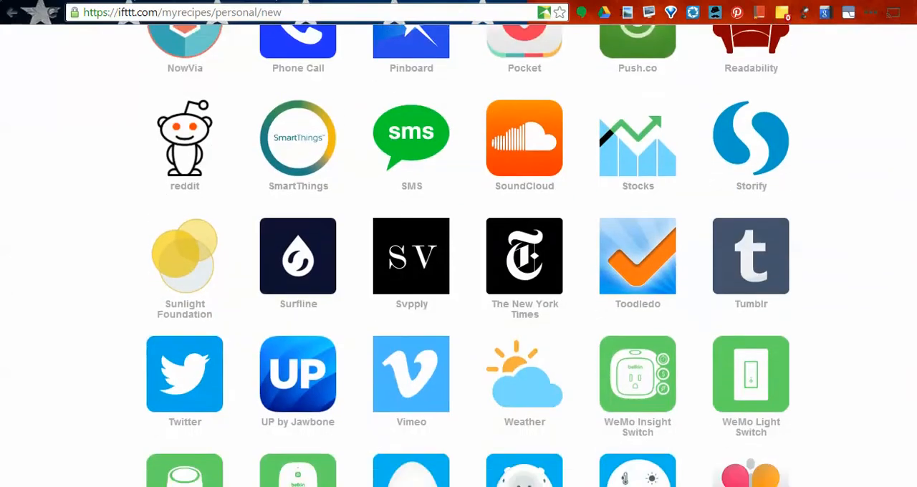
scroll(down, 3)
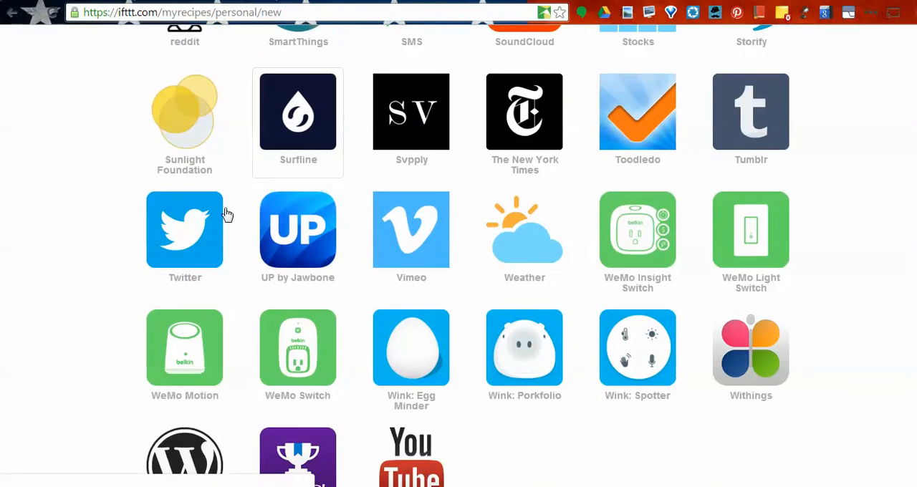
mouse_move(195, 221)
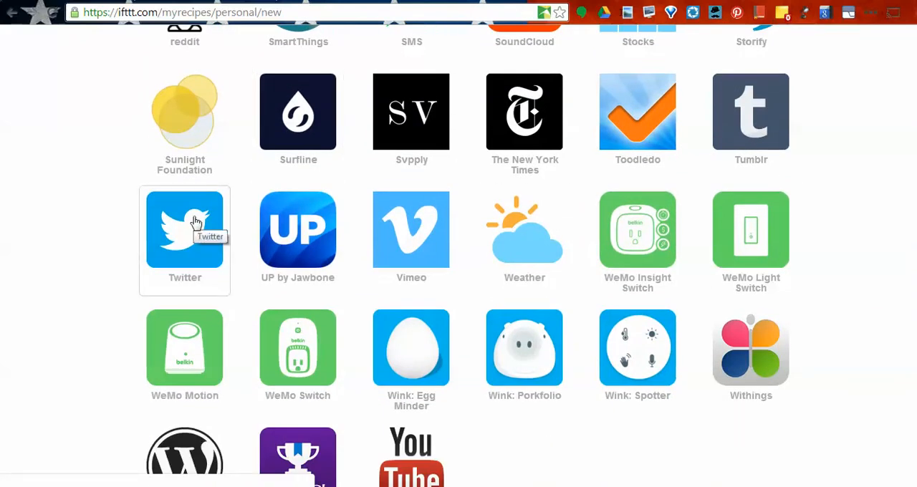
- Pick the Twitter channel and its 'New favorite tweet by you' trigger
click(185, 229)
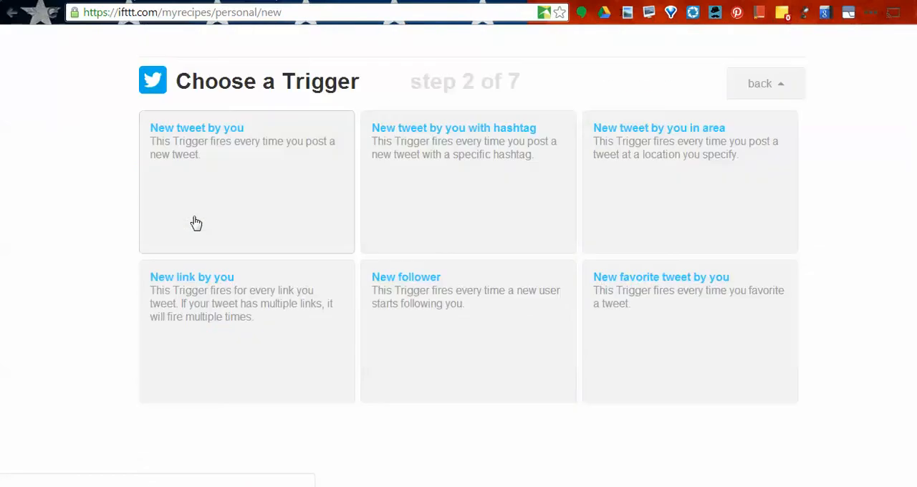
mouse_move(625, 208)
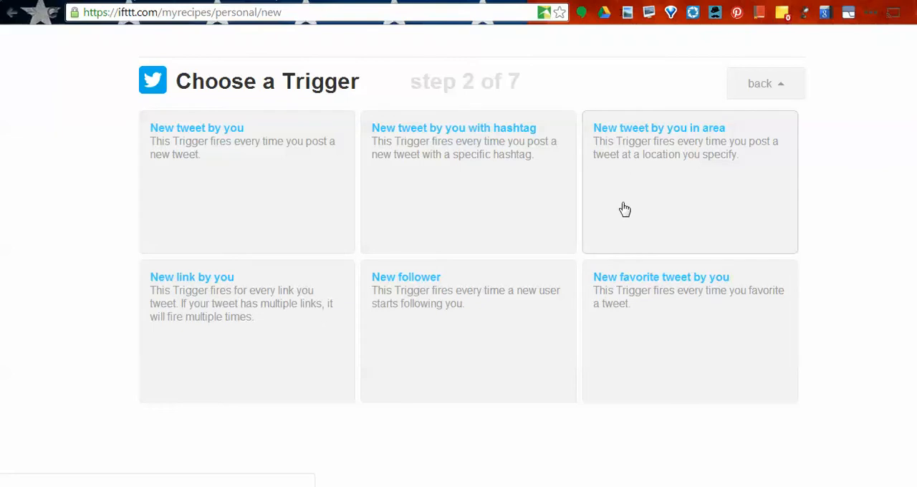
mouse_move(685, 322)
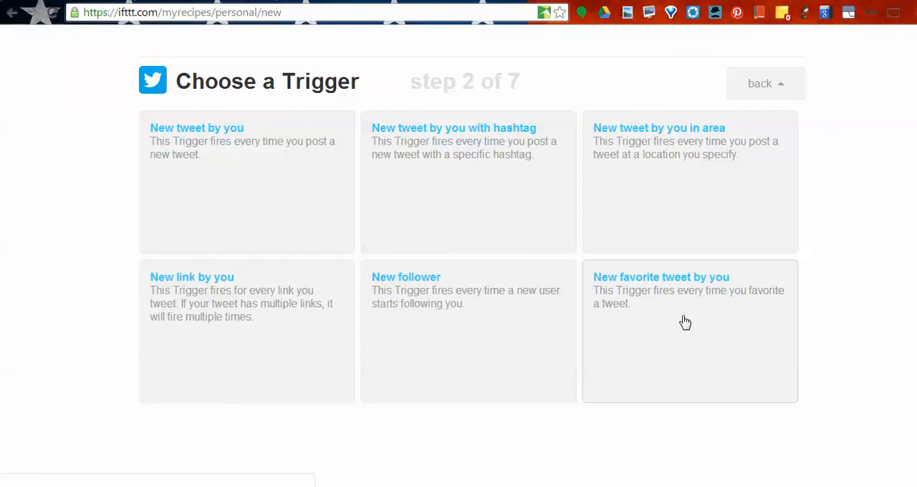
click(688, 329)
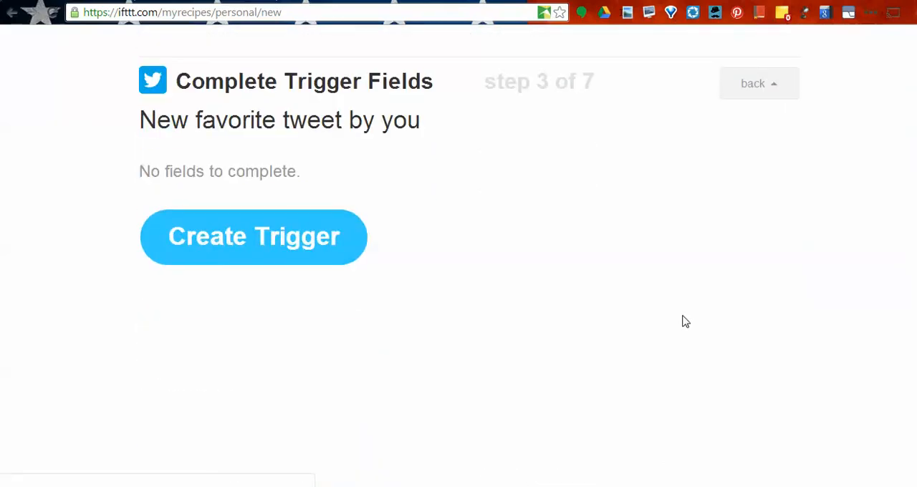
mouse_move(277, 232)
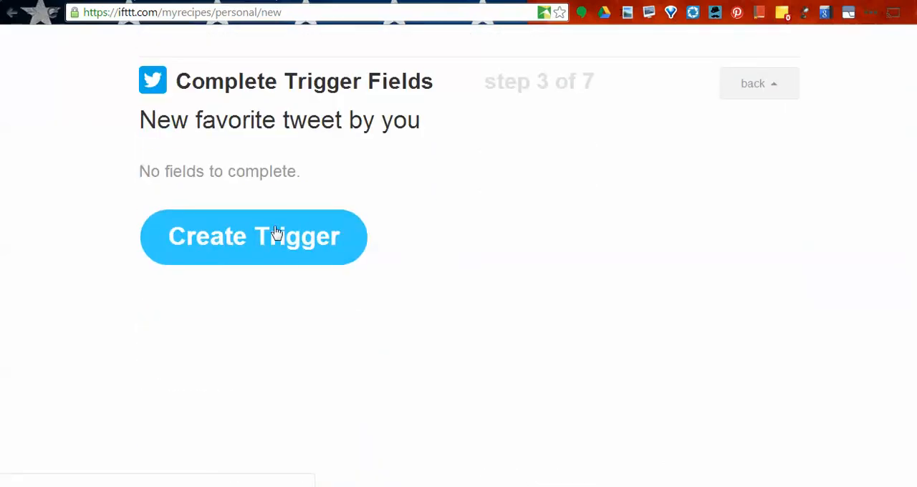
- Create the Twitter trigger and pick Google Drive as the action channel
click(254, 236)
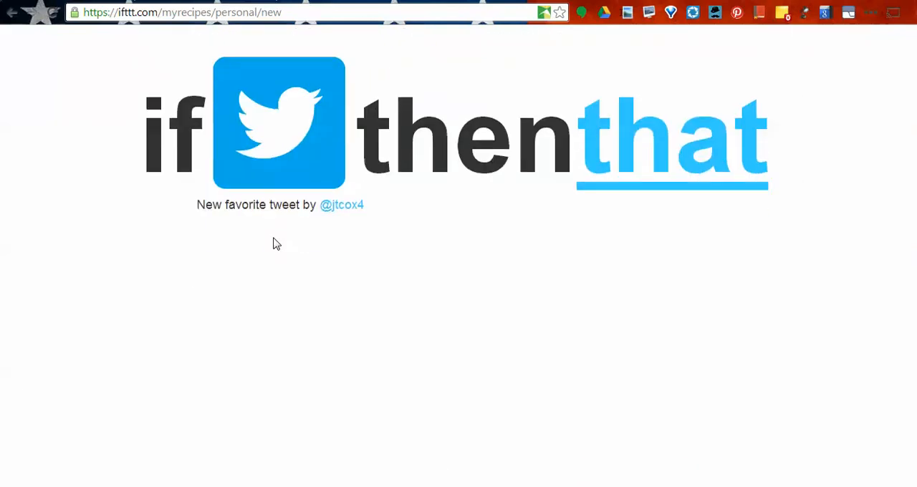
mouse_move(267, 226)
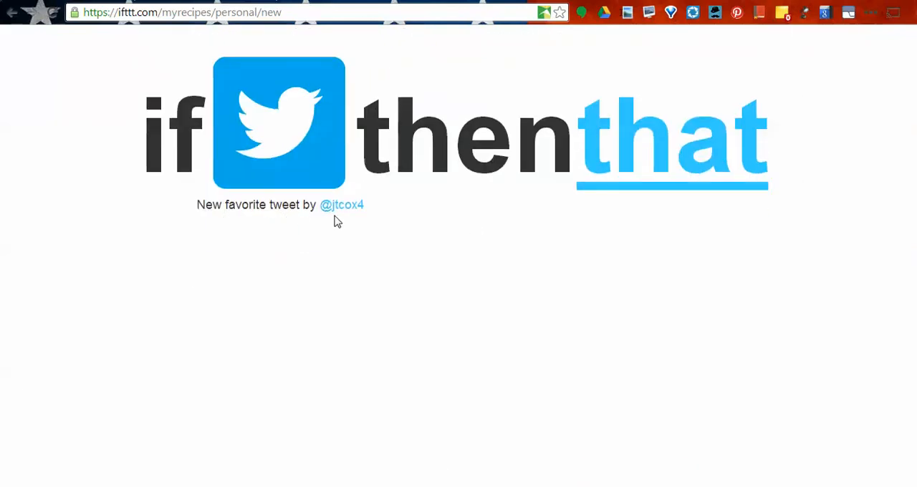
mouse_move(663, 160)
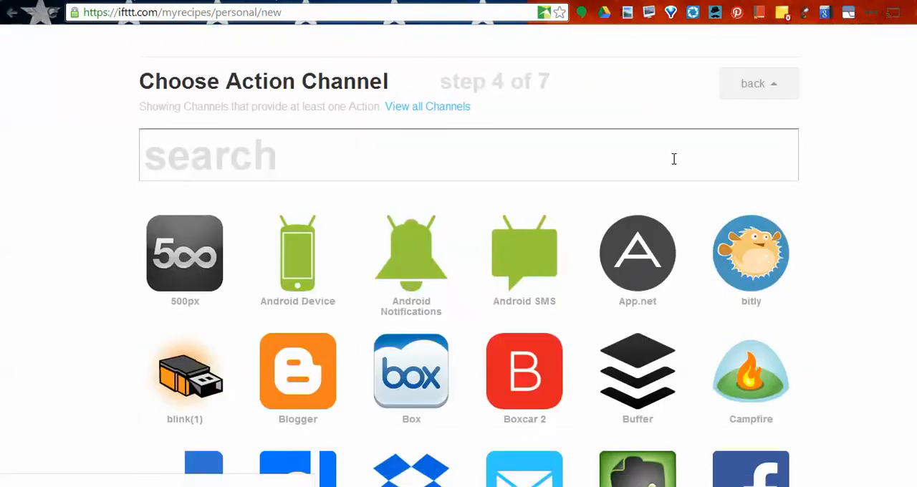
scroll(down, 3)
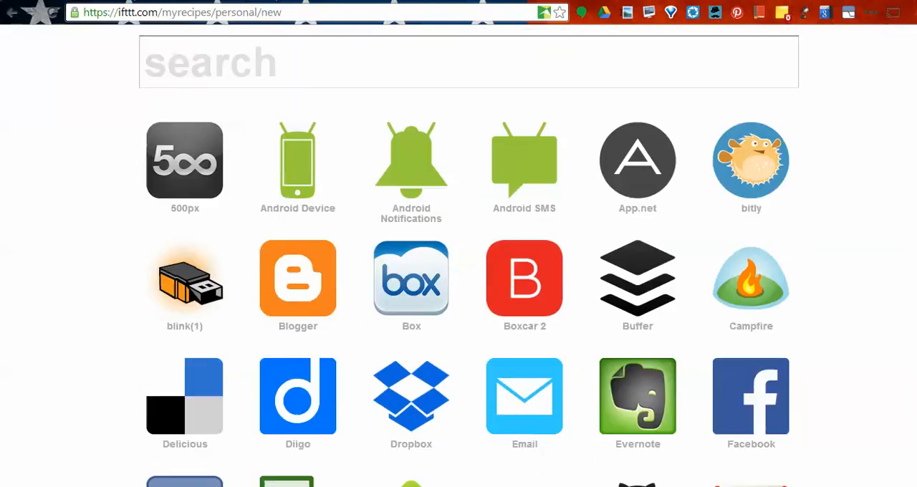
scroll(down, 3)
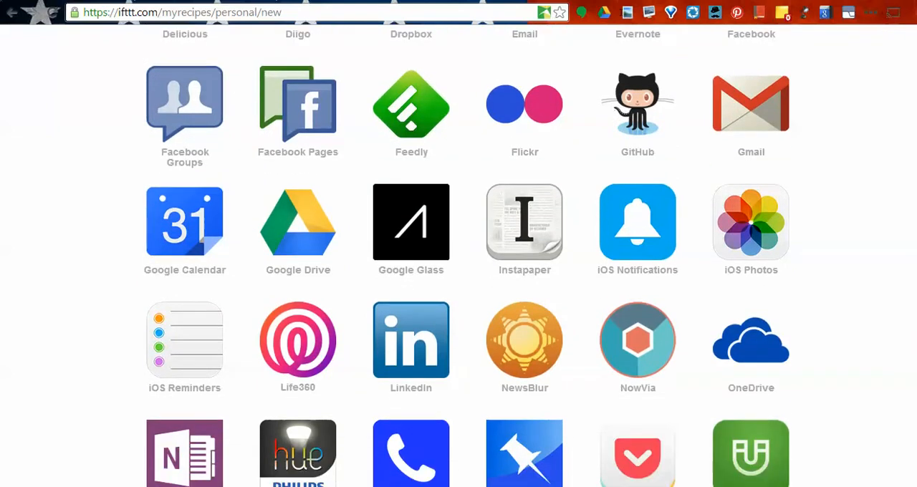
scroll(down, 3)
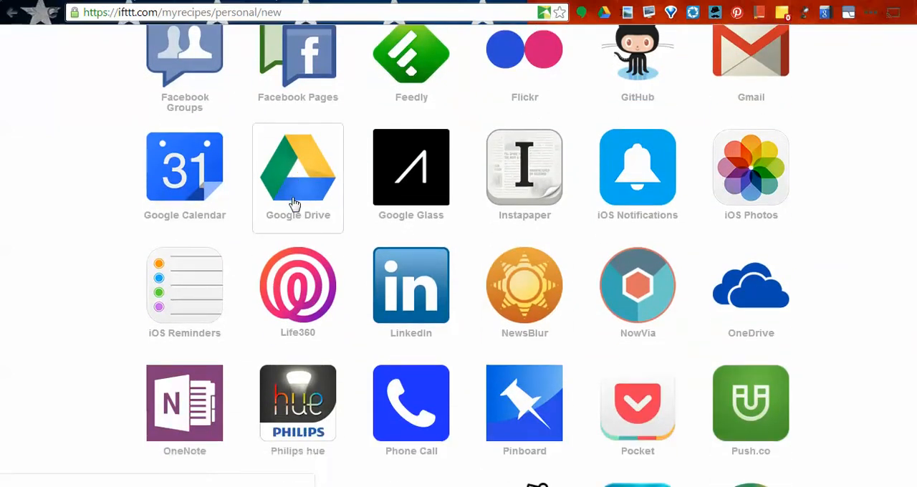
click(297, 168)
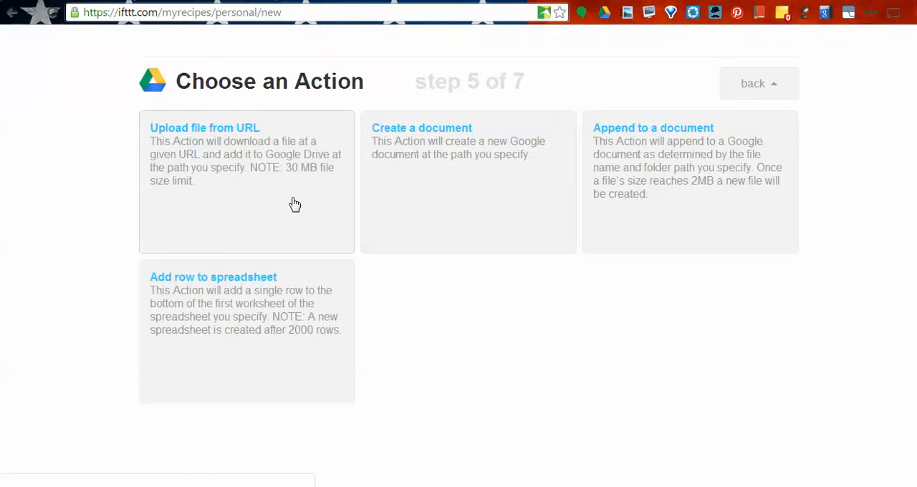
mouse_move(305, 291)
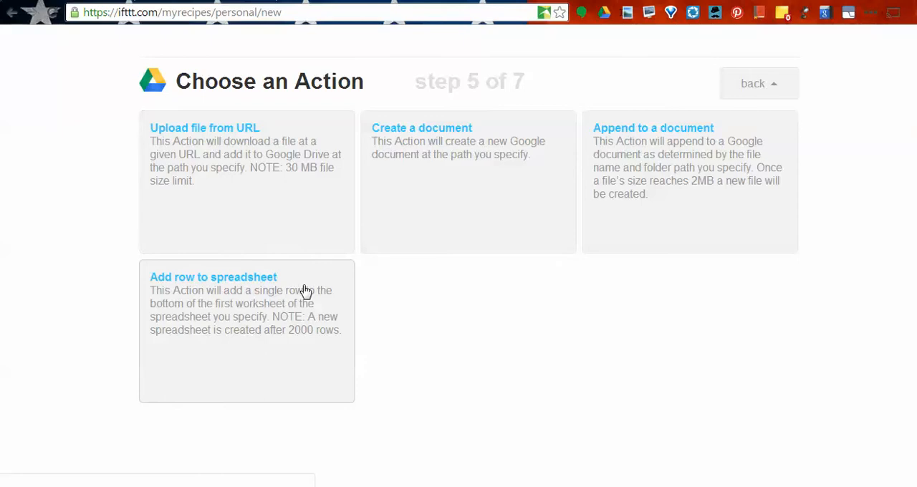
mouse_move(298, 357)
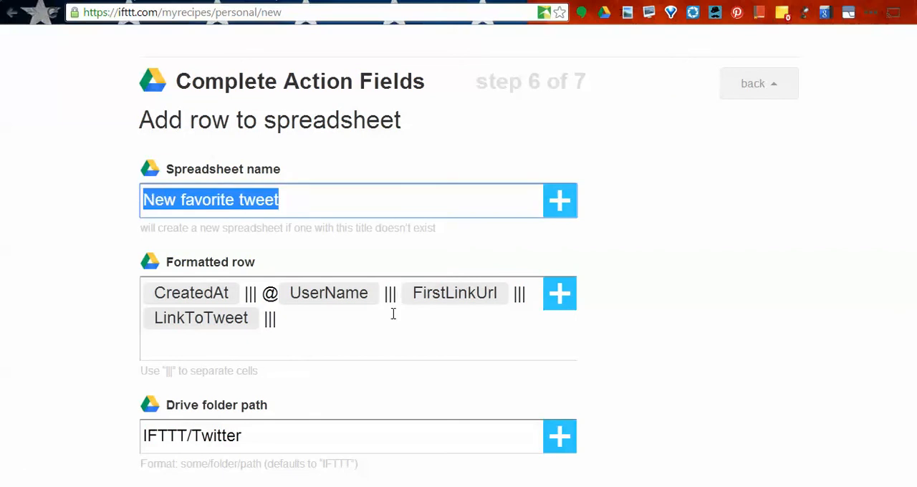
mouse_move(841, 289)
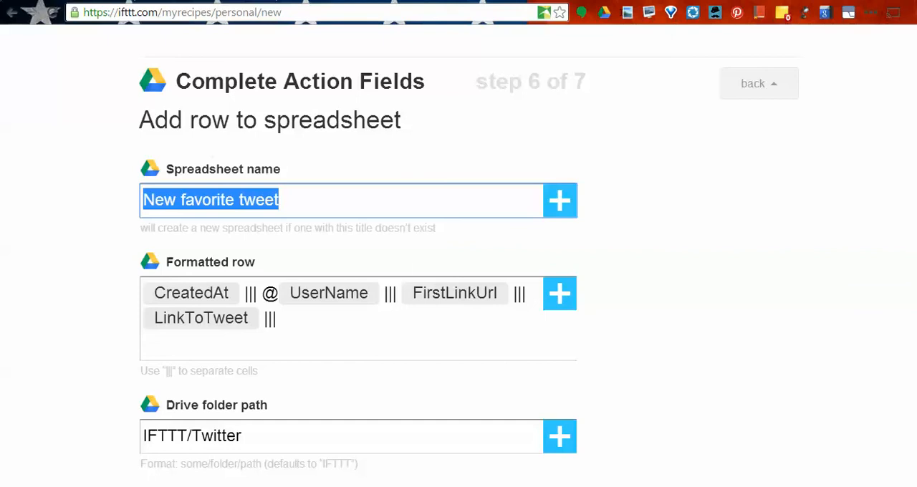
- Review the Add row to spreadsheet action's prefilled spreadsheet, row and folder fields
scroll(down, 3)
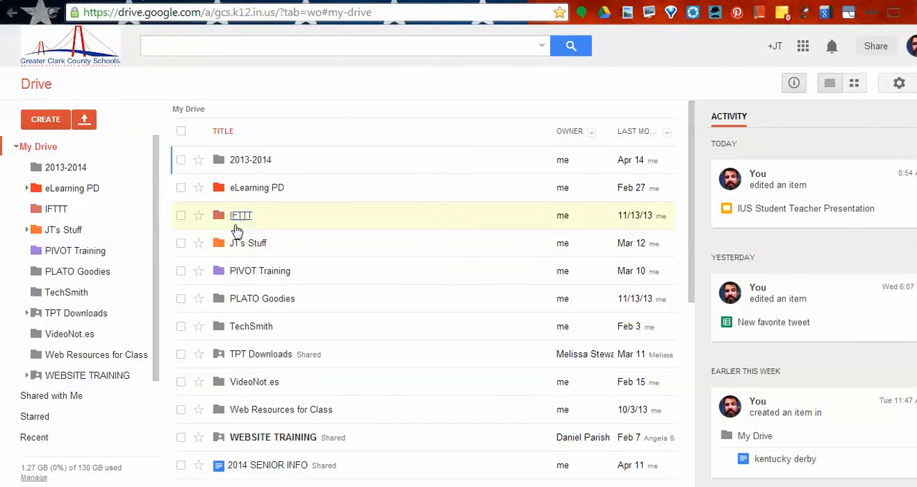
mouse_move(240, 215)
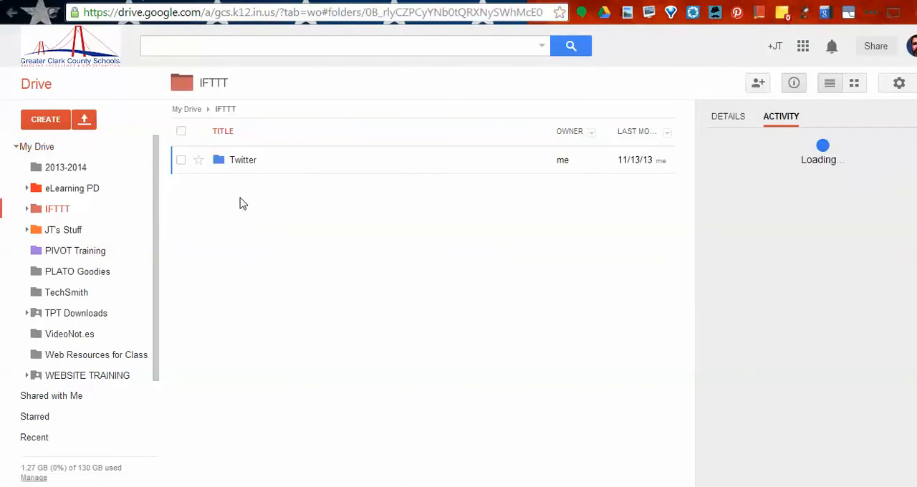
- Open the Twitter folder, then the 'New favorite tweet' spreadsheet inside it
double_click(243, 159)
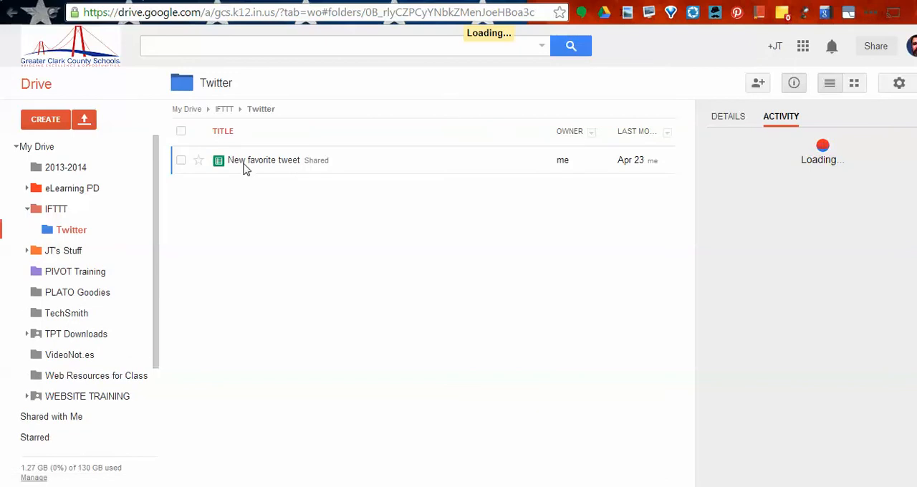
click(263, 160)
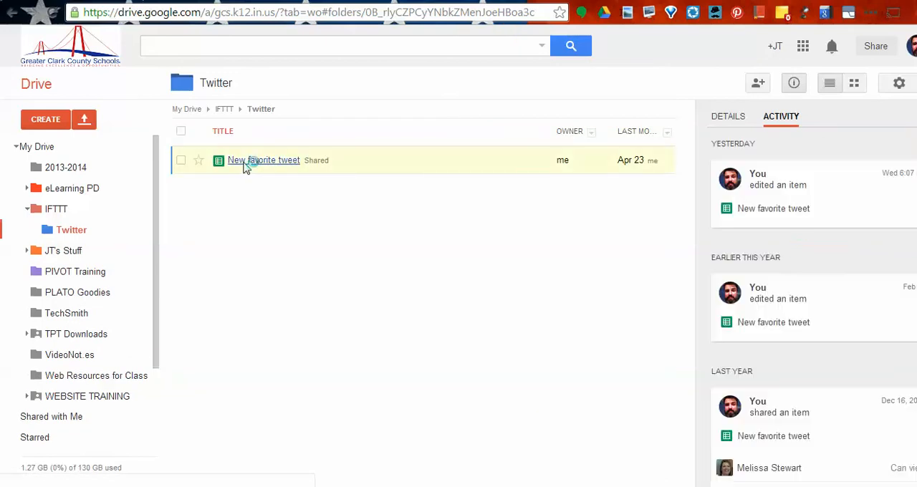
double_click(264, 159)
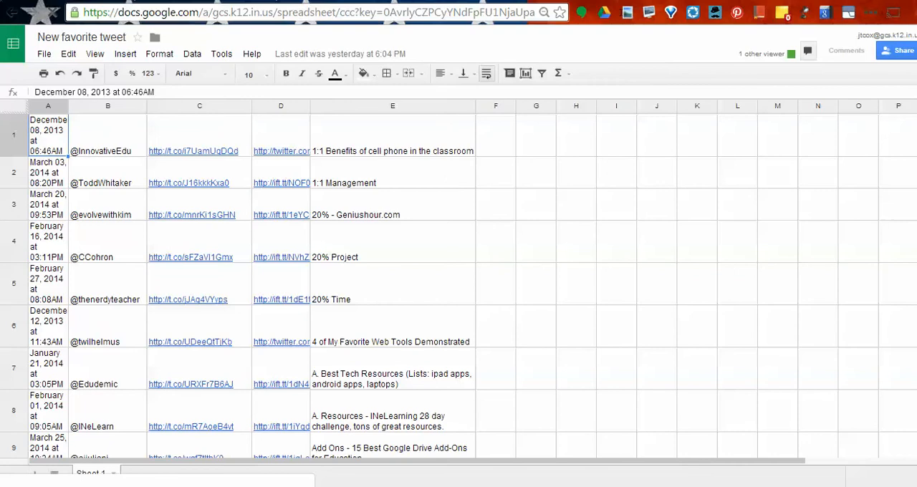
click(50, 161)
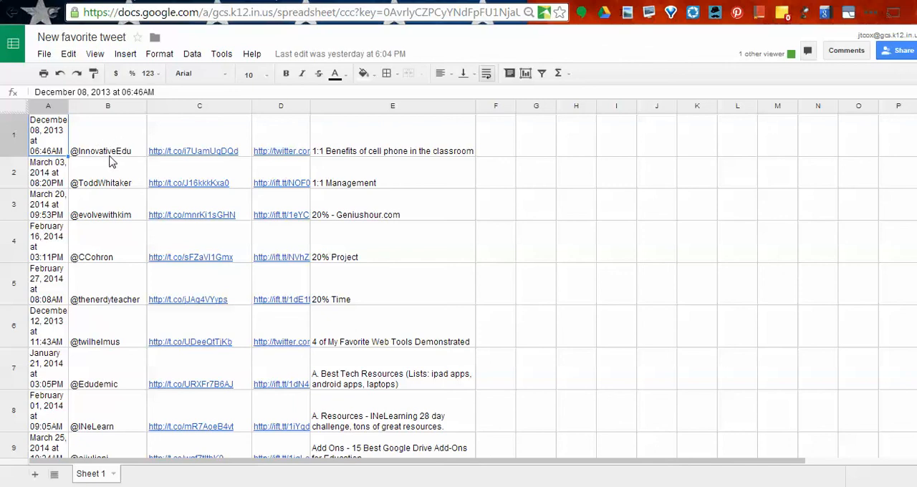
mouse_move(158, 160)
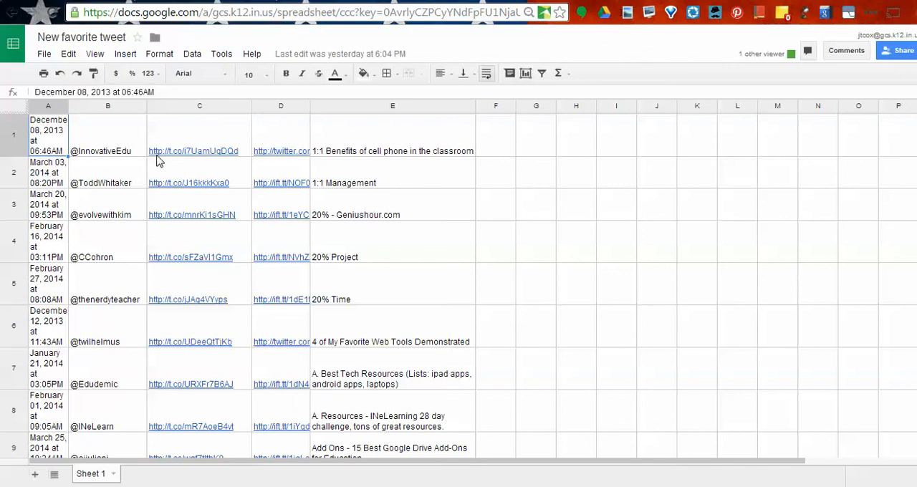
click(199, 136)
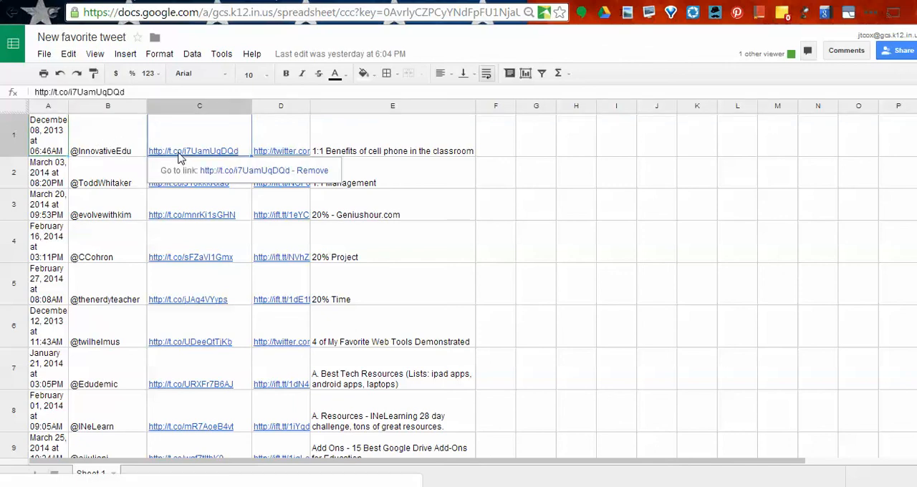
click(192, 151)
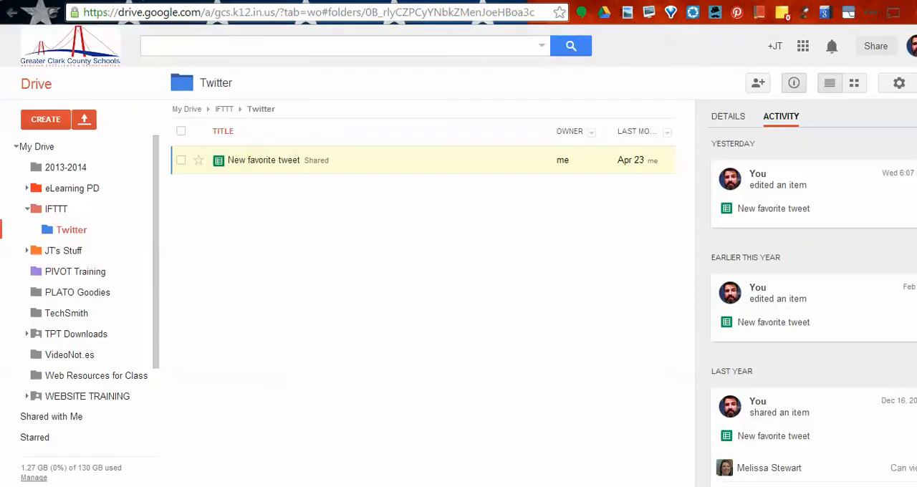
double_click(263, 160)
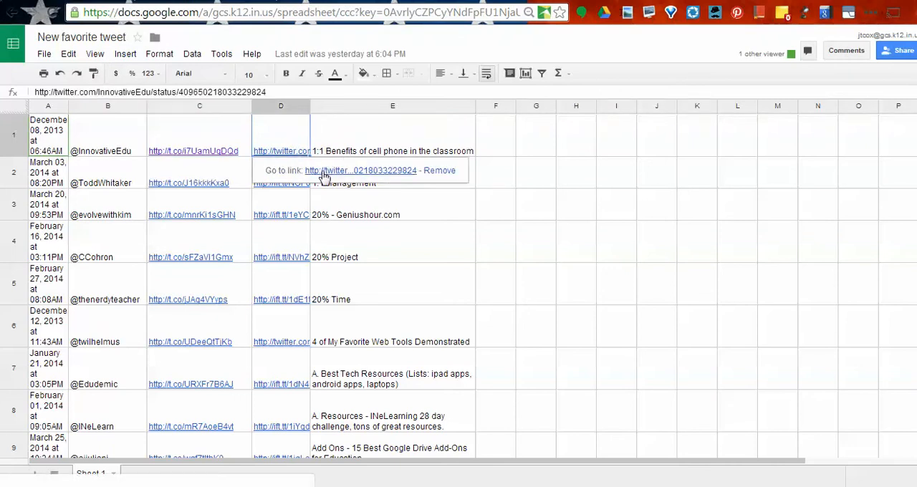
click(362, 171)
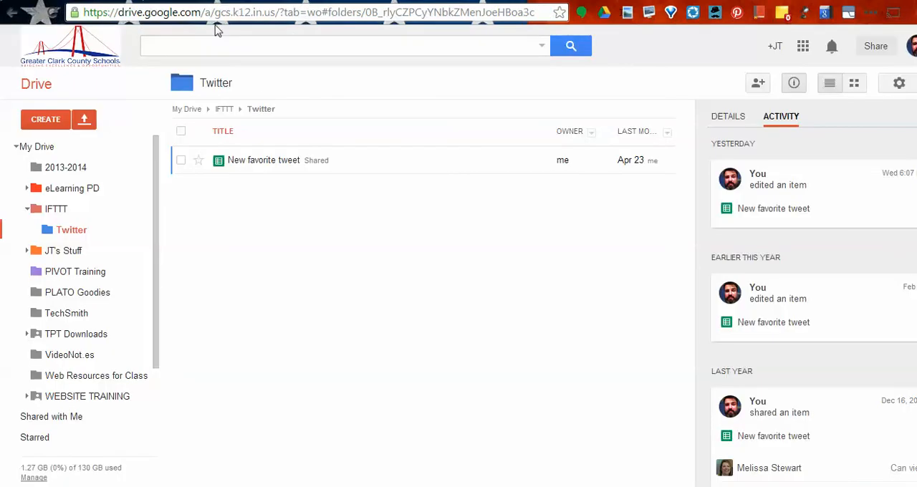
double_click(263, 160)
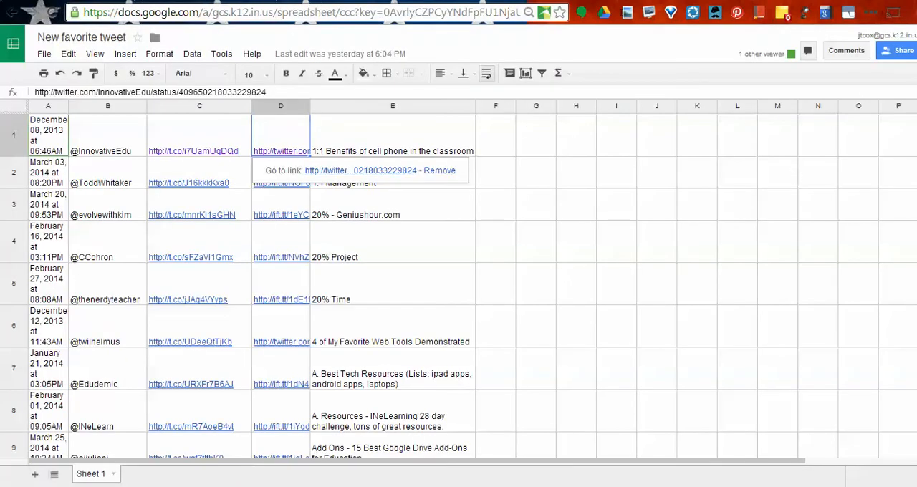
- Scroll to the sheet's later rows and select the empty title cell E359
scroll(down, 3)
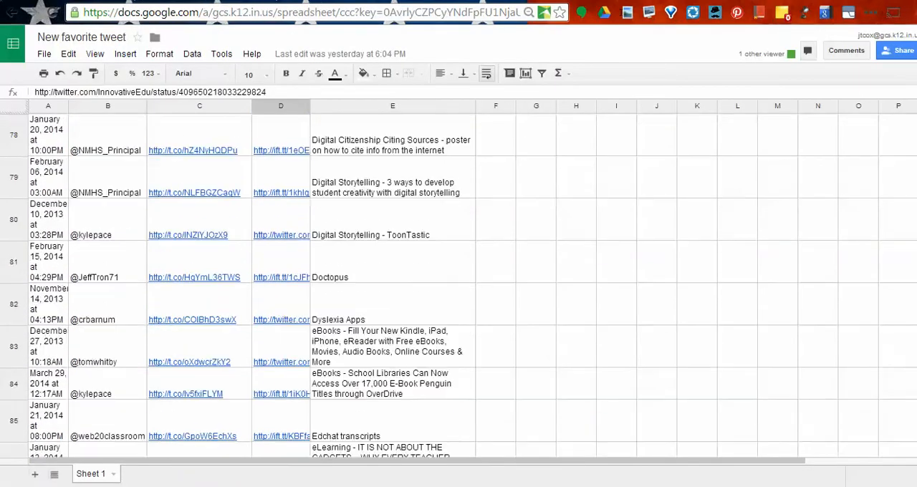
scroll(down, 3)
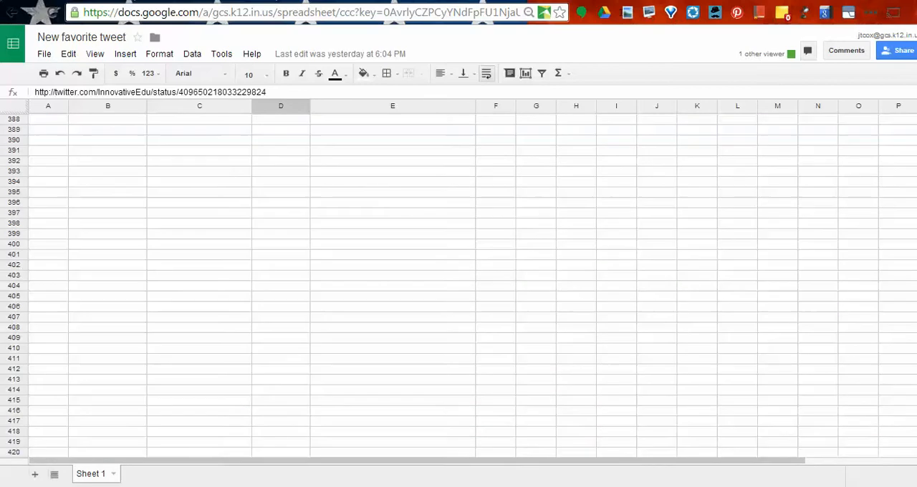
scroll(up, 3)
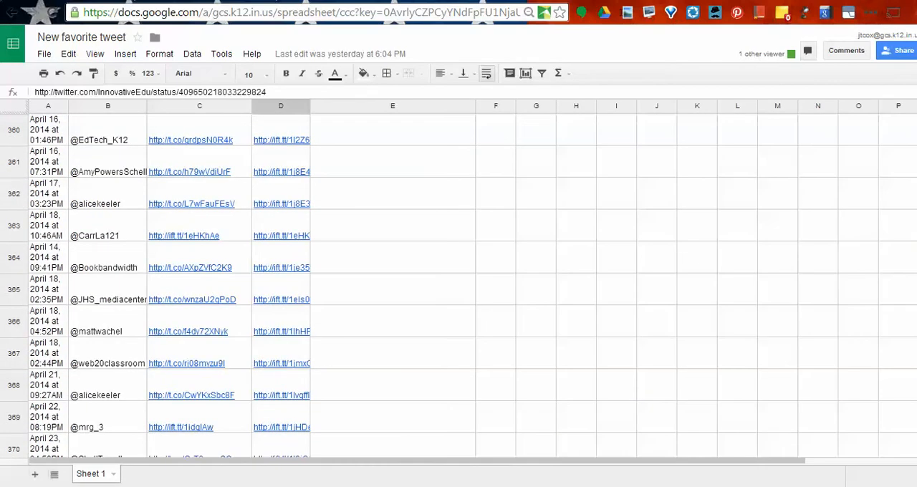
scroll(up, 3)
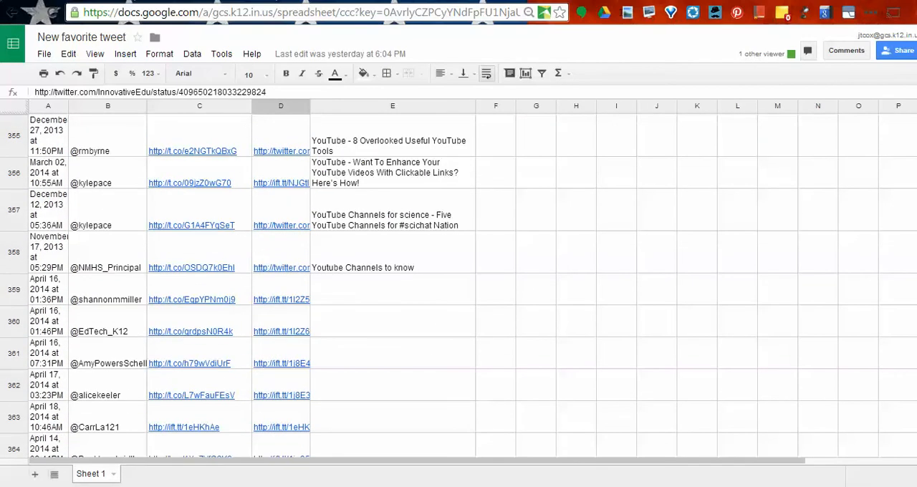
mouse_move(230, 350)
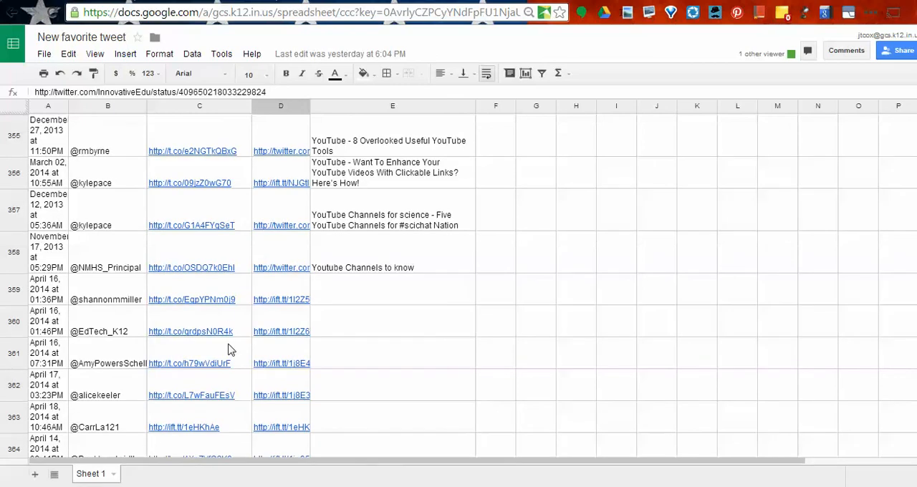
mouse_move(343, 291)
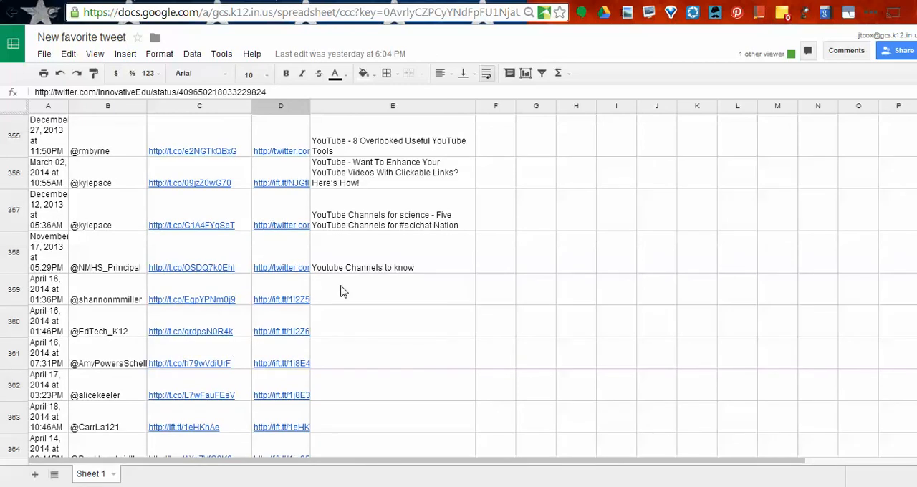
click(392, 290)
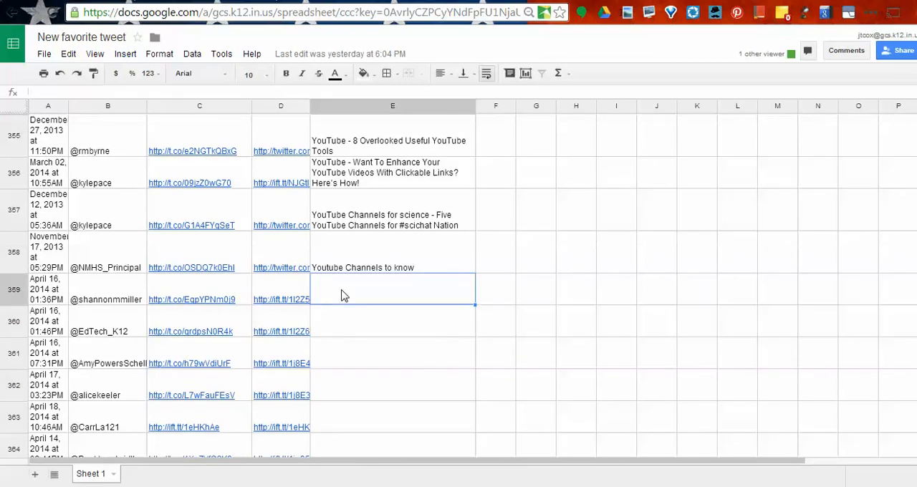
mouse_move(205, 310)
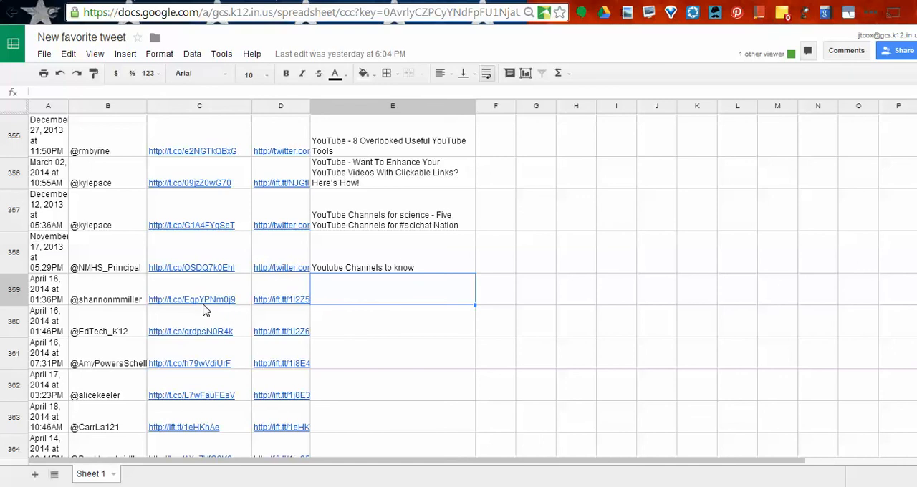
mouse_move(360, 199)
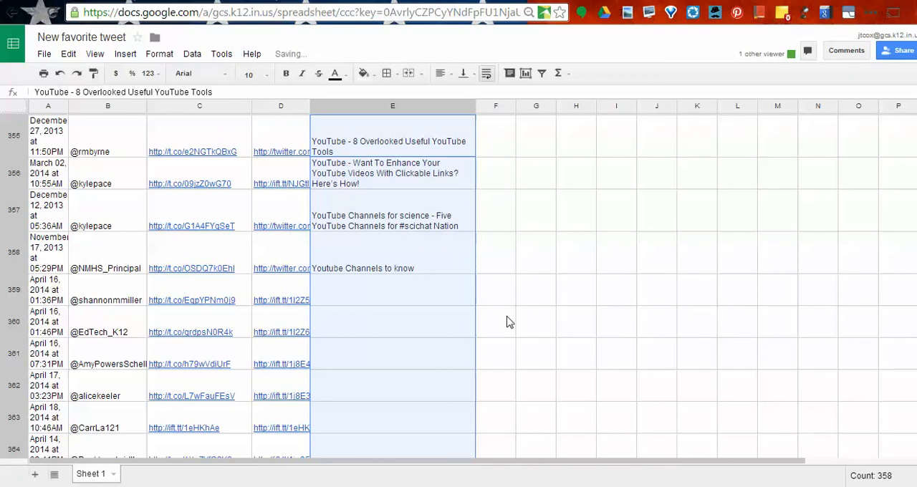
- Scroll up to view column E's Count of 358 filled titles
scroll(up, 3)
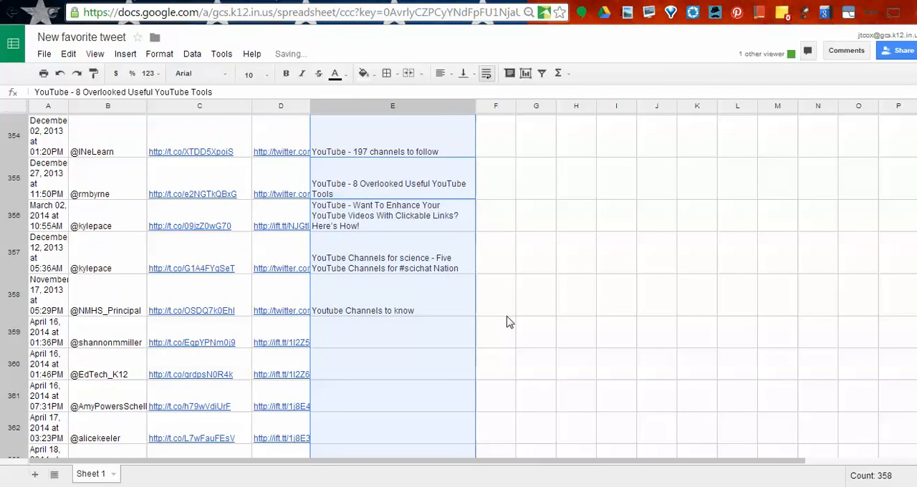